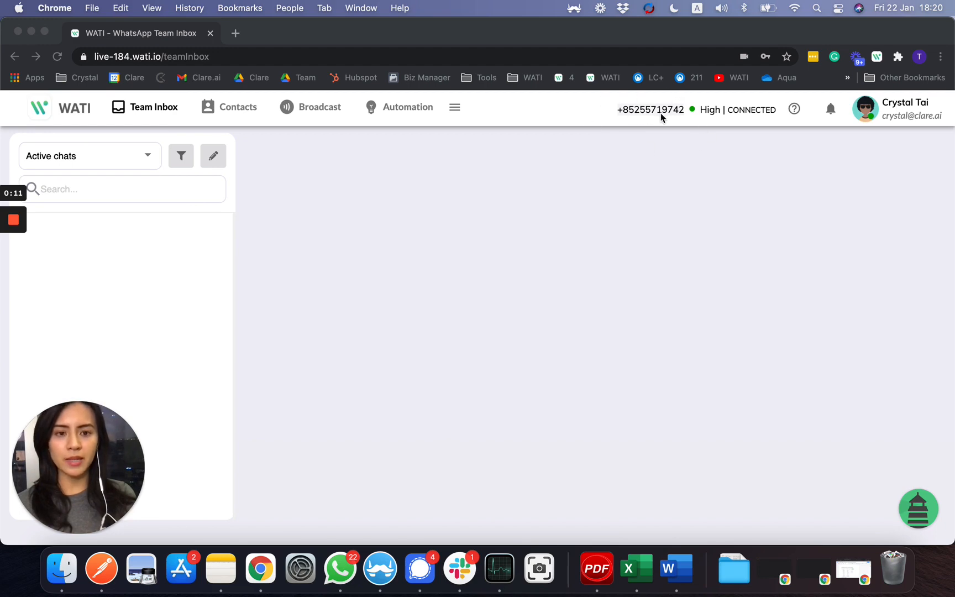
mouse_move(496, 482)
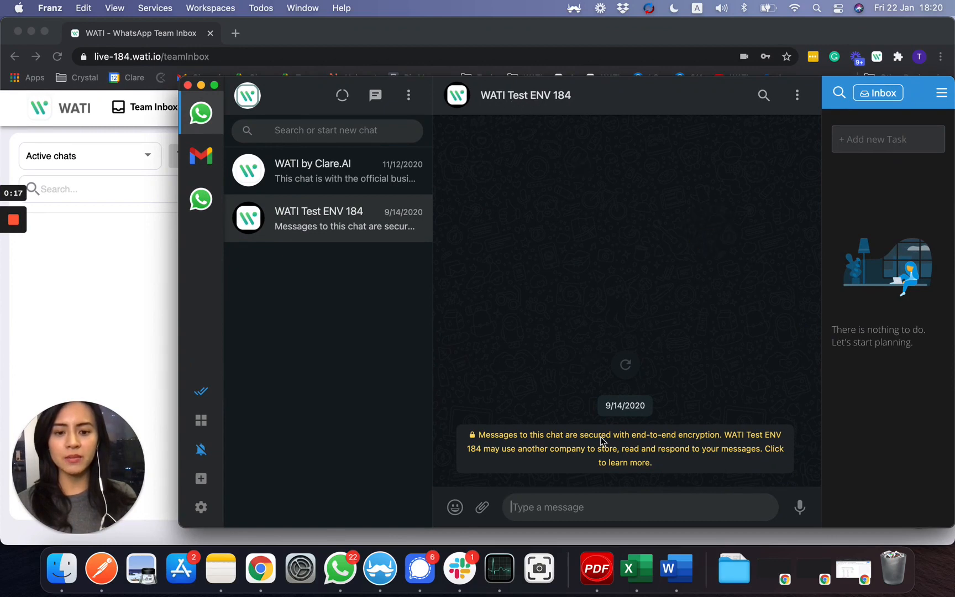
mouse_move(597, 113)
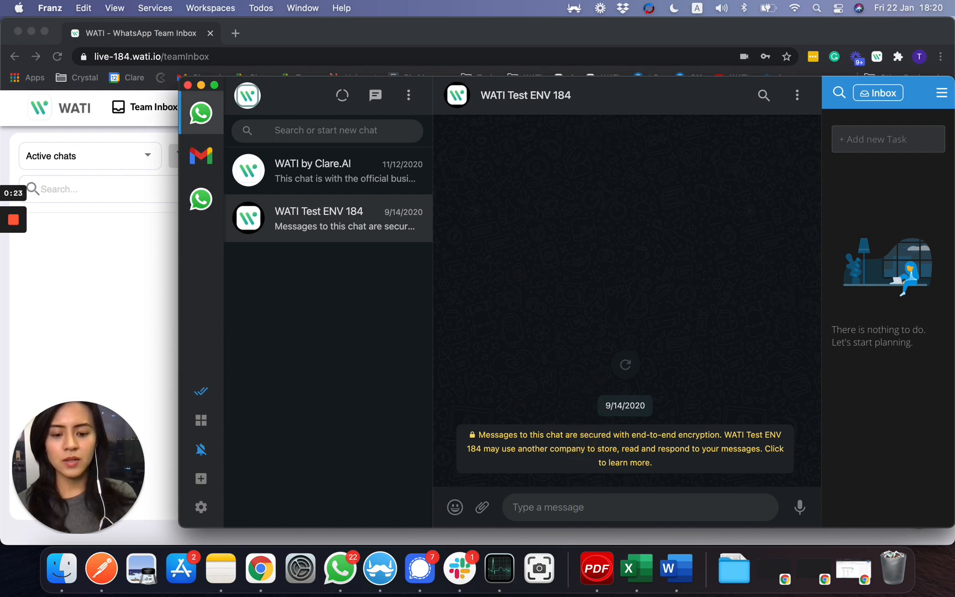
- Message 'hi' to the WATI Test ENV 184 number in Franz's WhatsApp
text(hi)
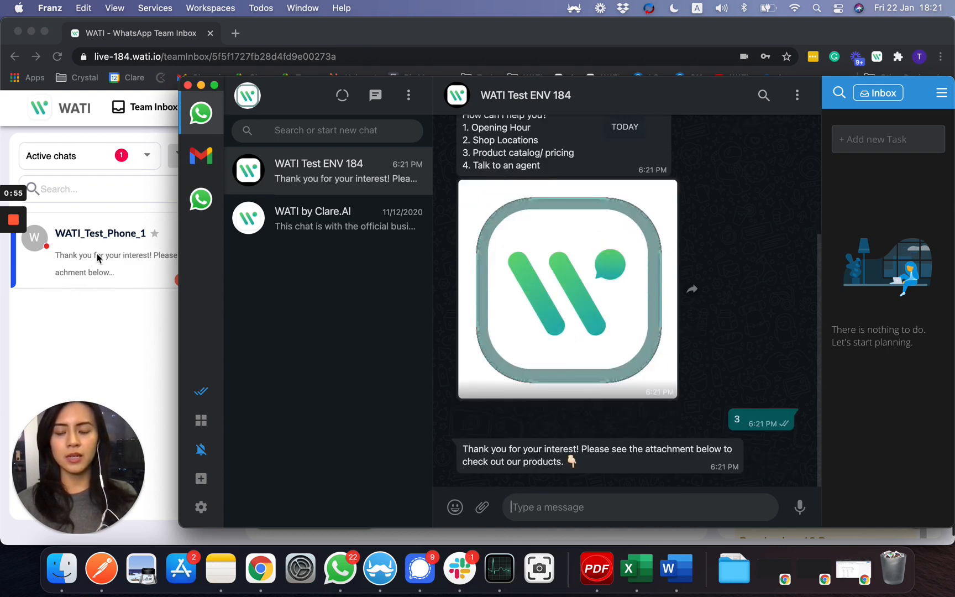
mouse_move(554, 434)
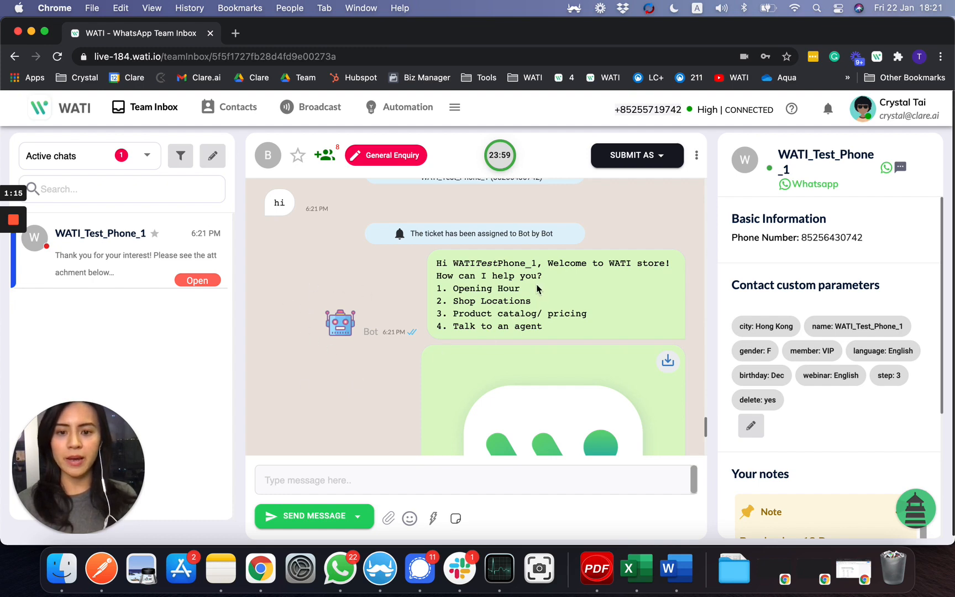
- Read the WATI_Test_Phone_1 bot conversation down to the product catalog PDF
drag(536, 288, 566, 329)
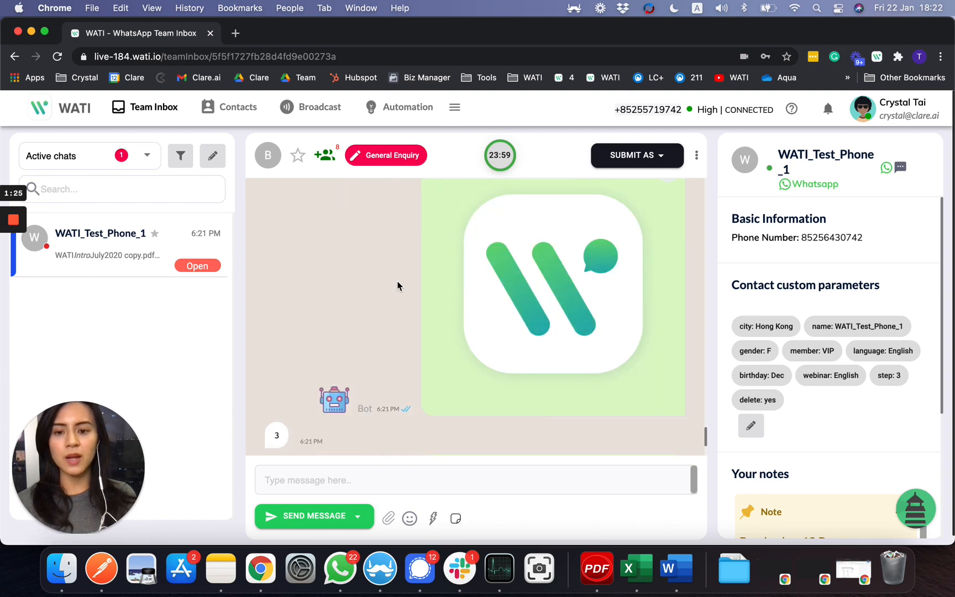
scroll(down, 3)
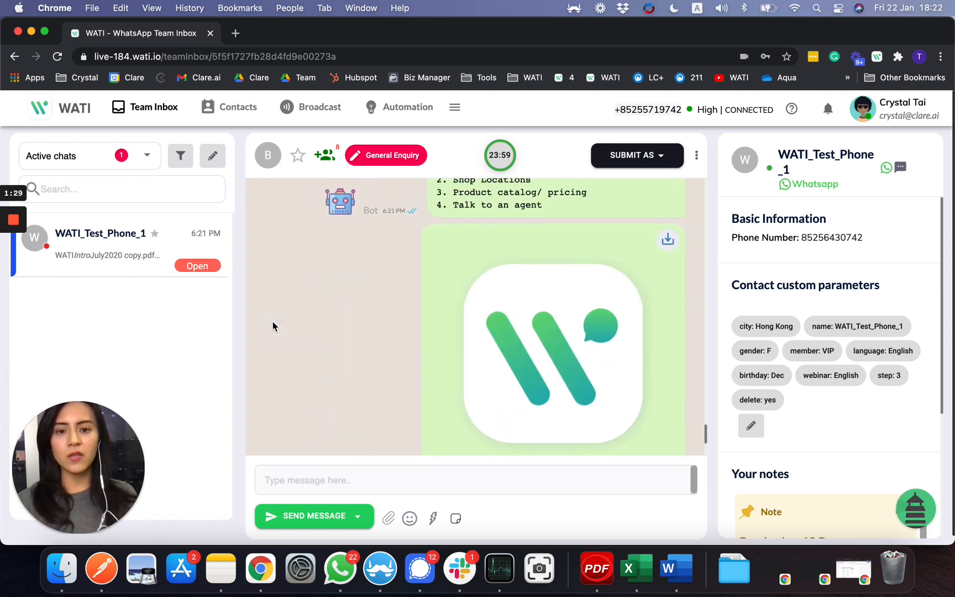
scroll(down, 3)
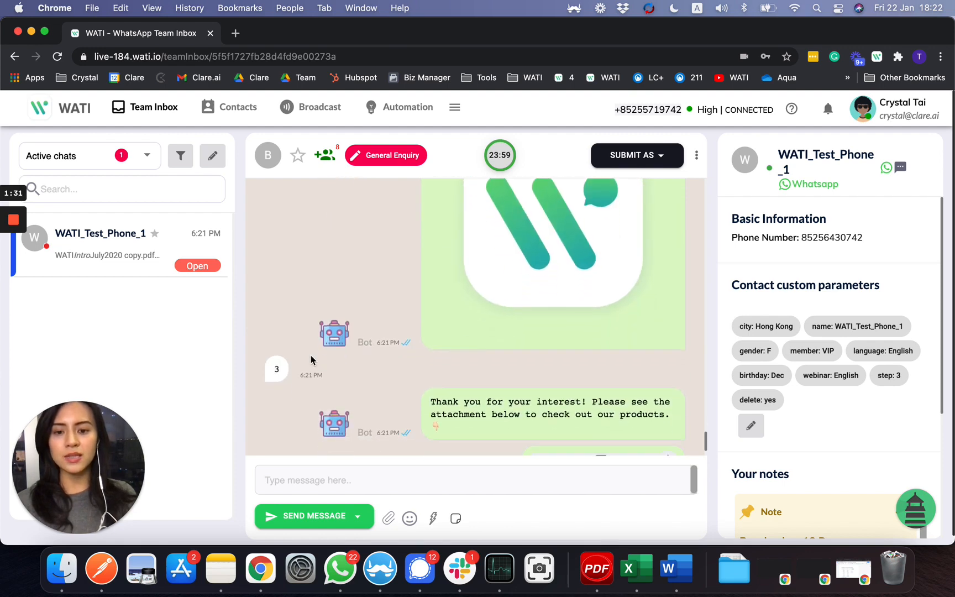
scroll(down, 3)
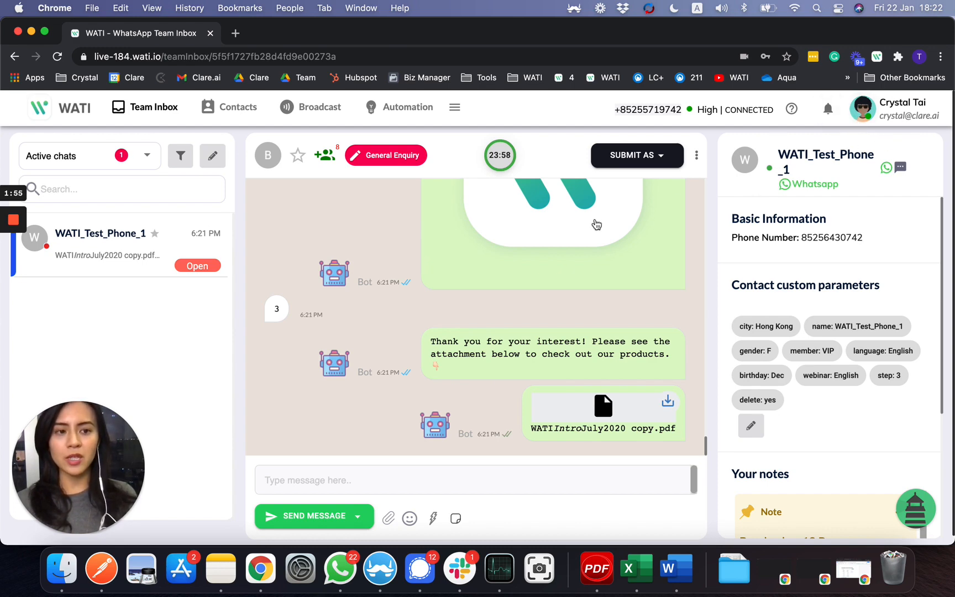
mouse_move(885, 126)
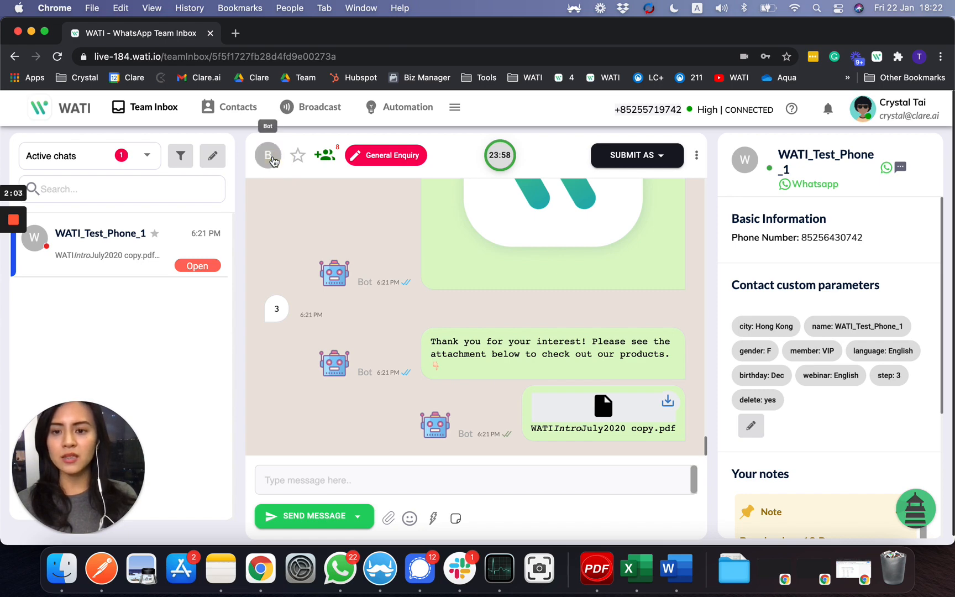
- Reassign the WATI_Test_Phone_1 ticket from the bot to yourself
click(267, 154)
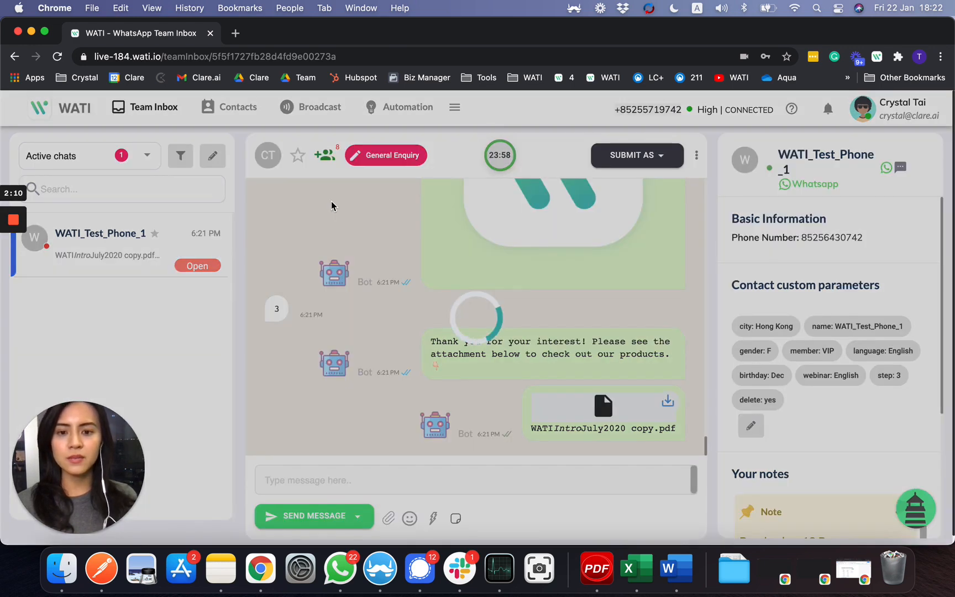
mouse_move(337, 218)
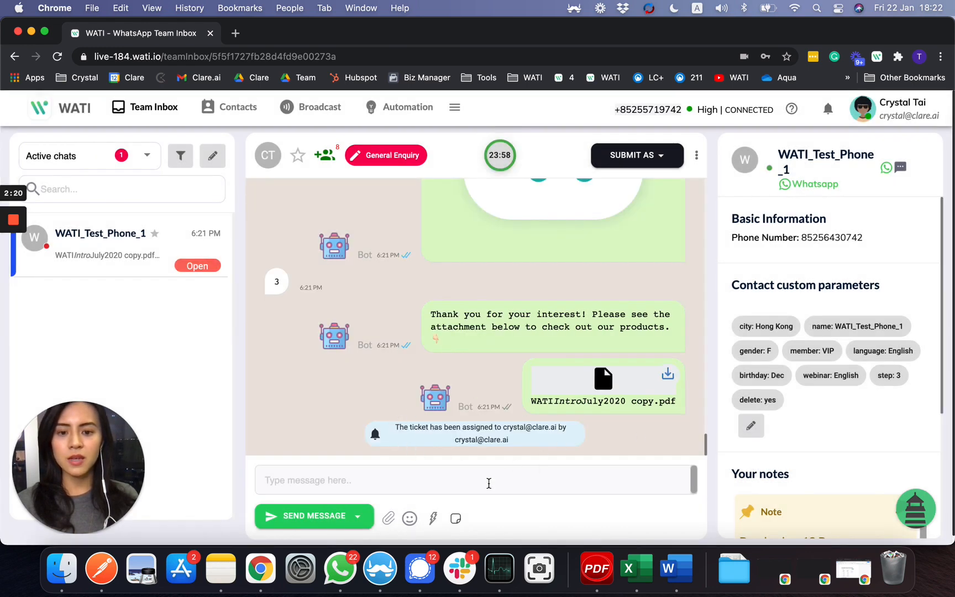
- Reply 'hi' to the WATI_Test_Phone_1 contact
click(475, 480)
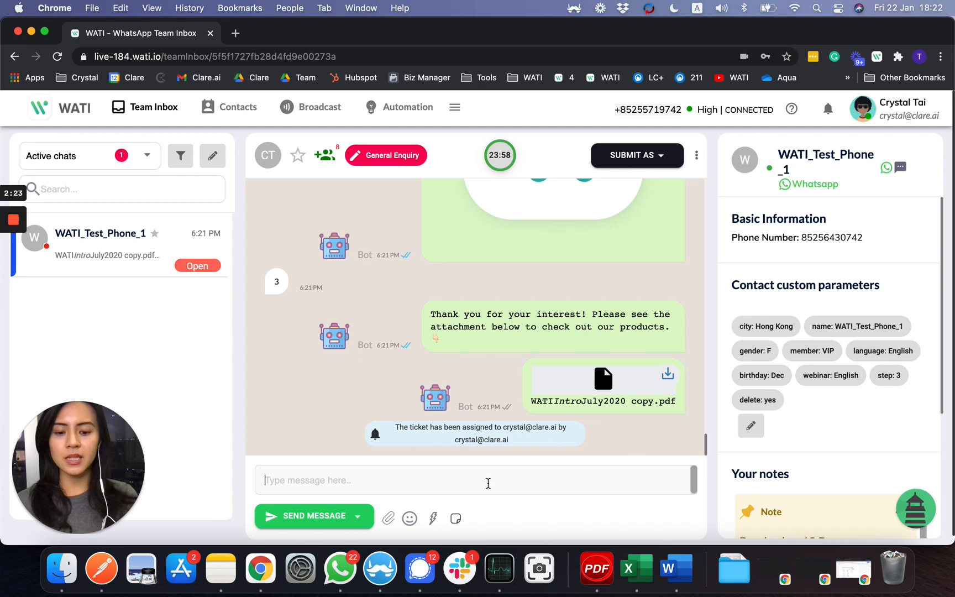
text(hi)
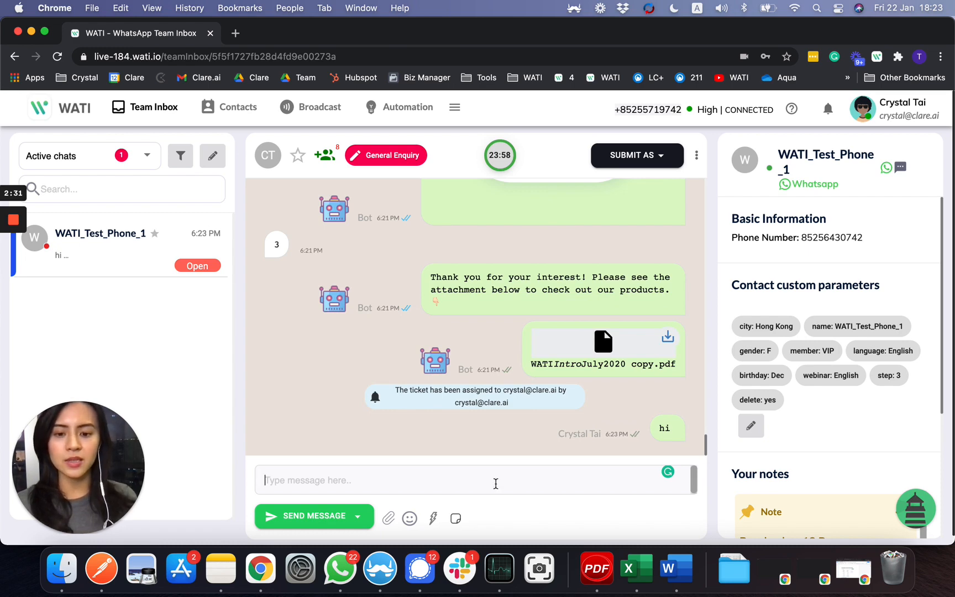
mouse_move(389, 518)
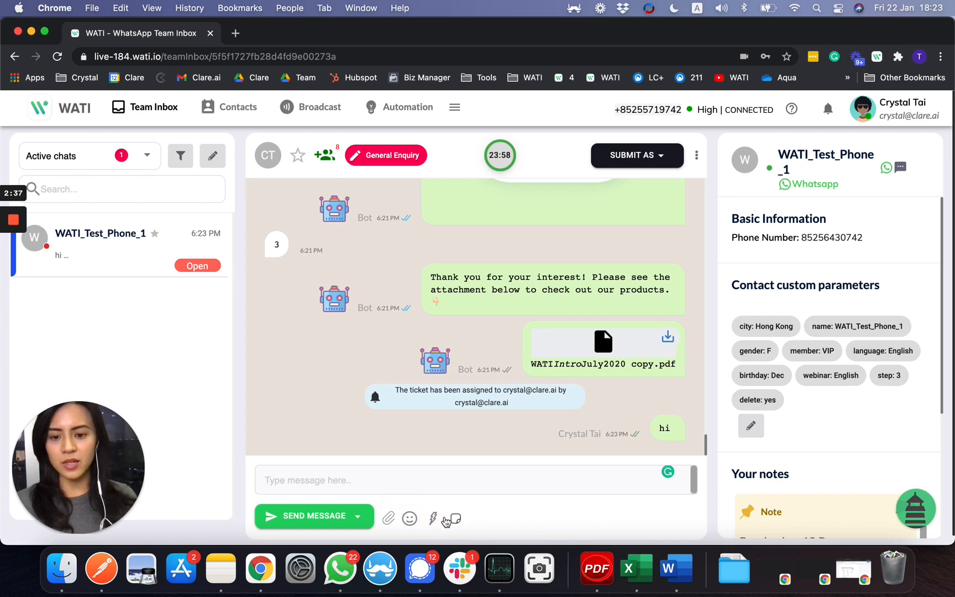
- Send the 'Pass to inventory' quick response handing the request to the inventory team
click(433, 518)
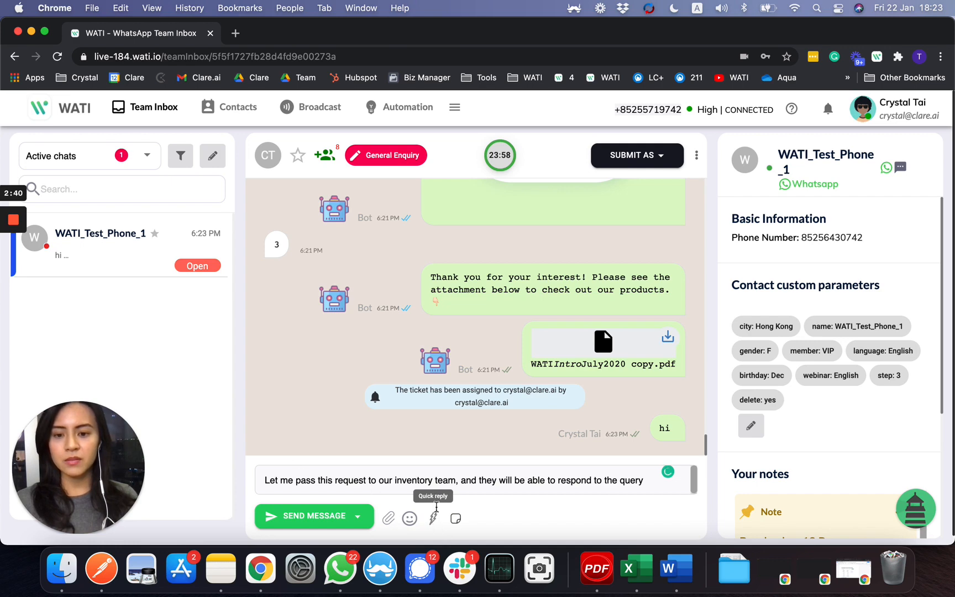
mouse_move(434, 519)
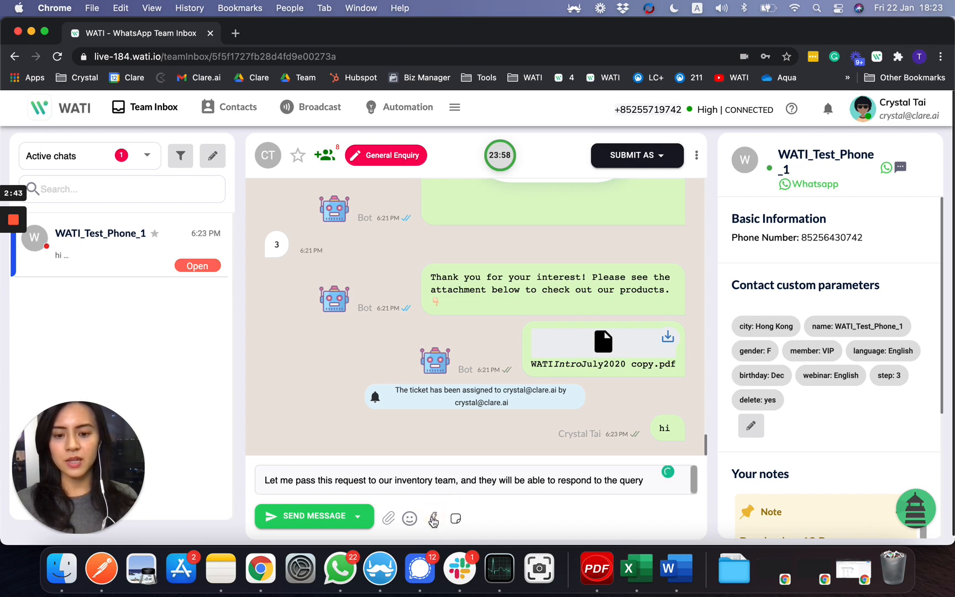
click(434, 518)
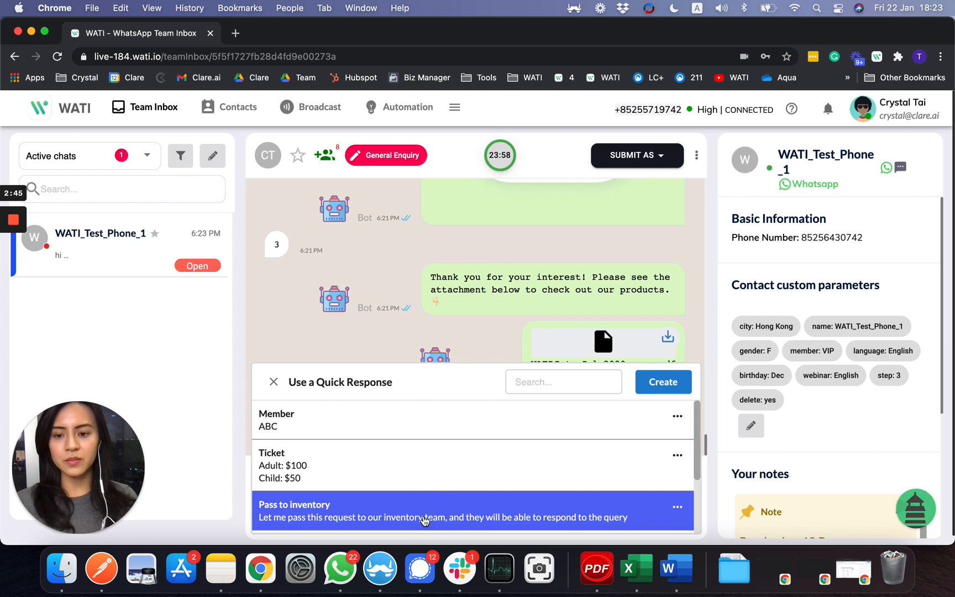
scroll(down, 3)
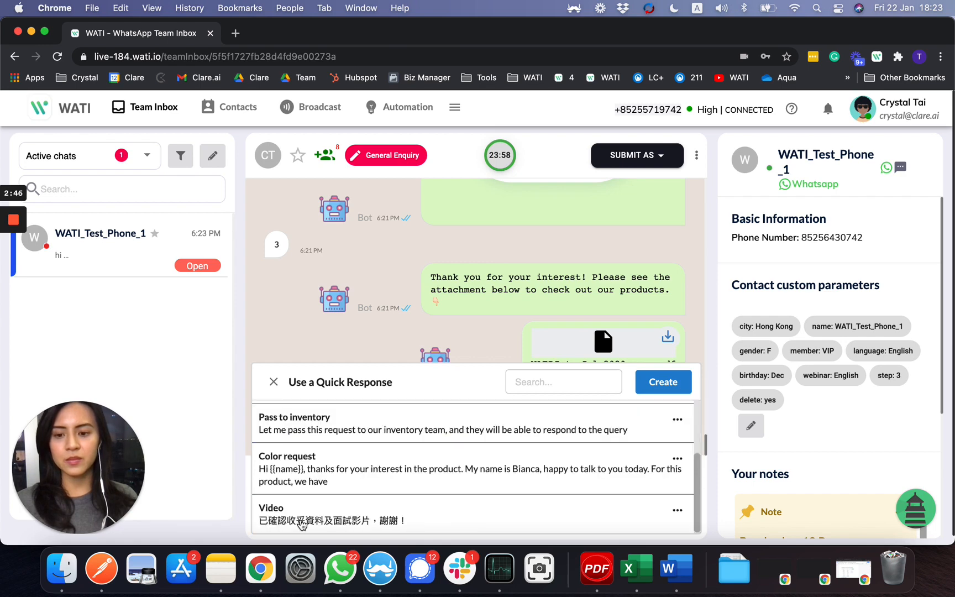
click(294, 417)
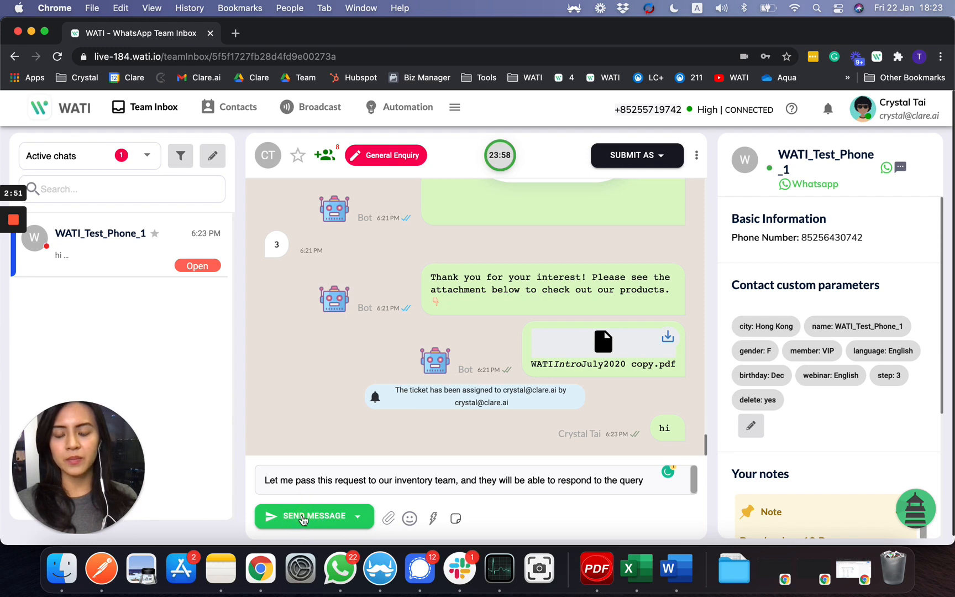
click(313, 515)
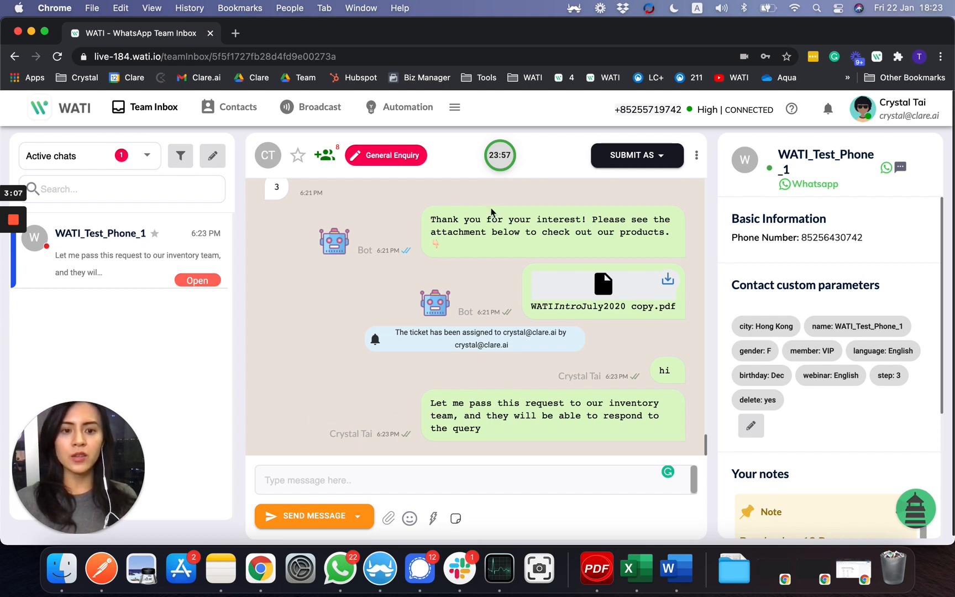
mouse_move(500, 232)
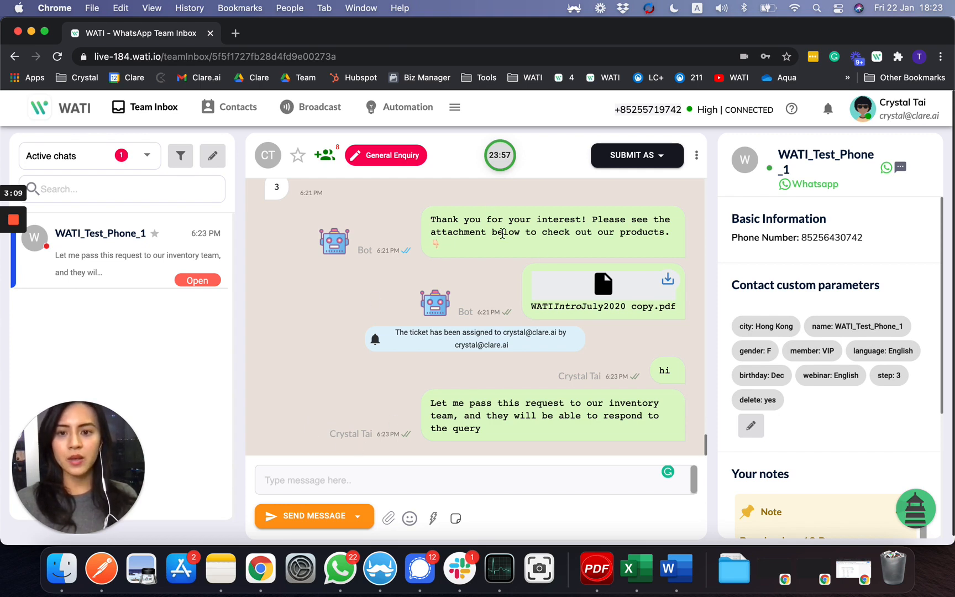
mouse_move(390, 165)
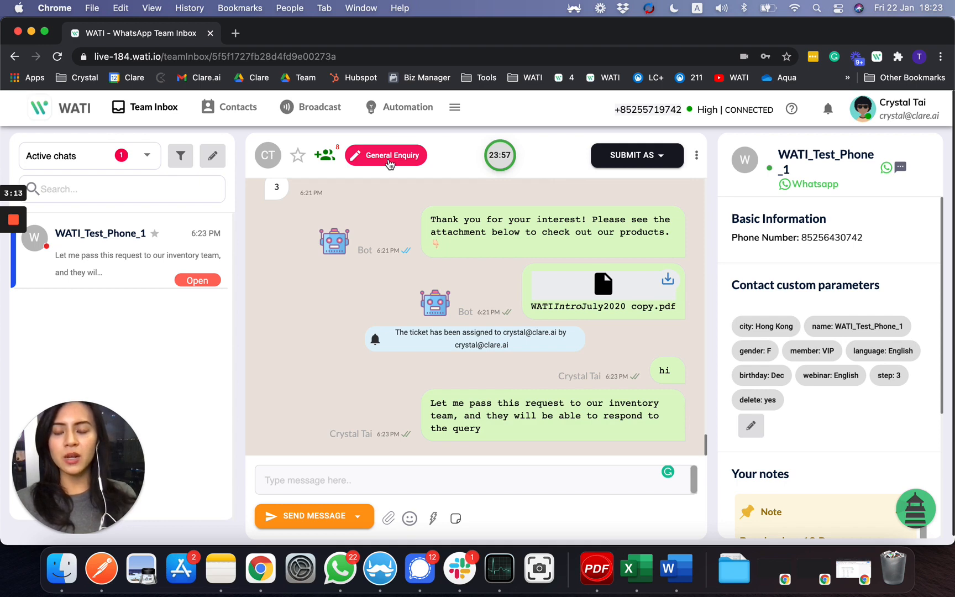
click(385, 155)
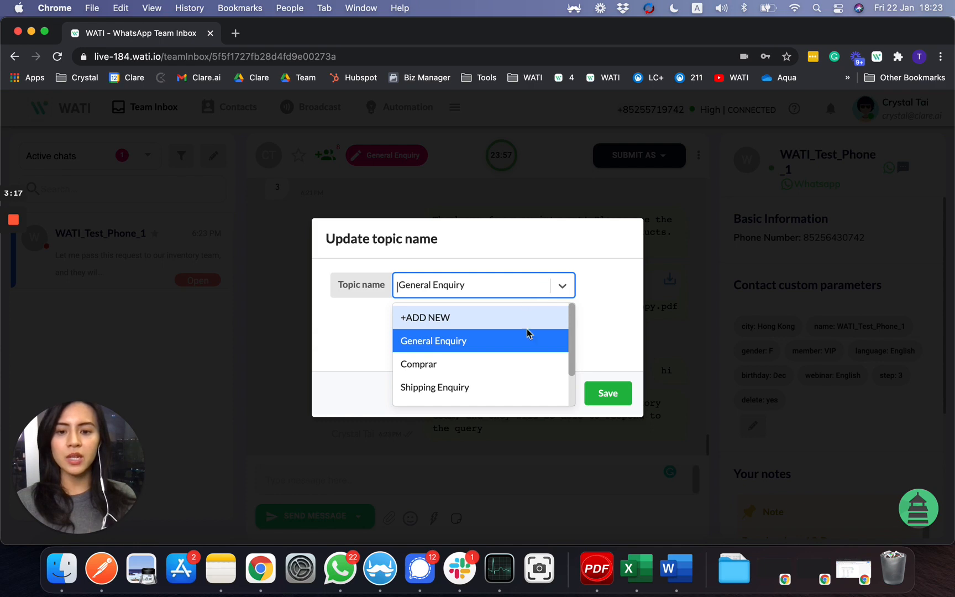
scroll(down, 3)
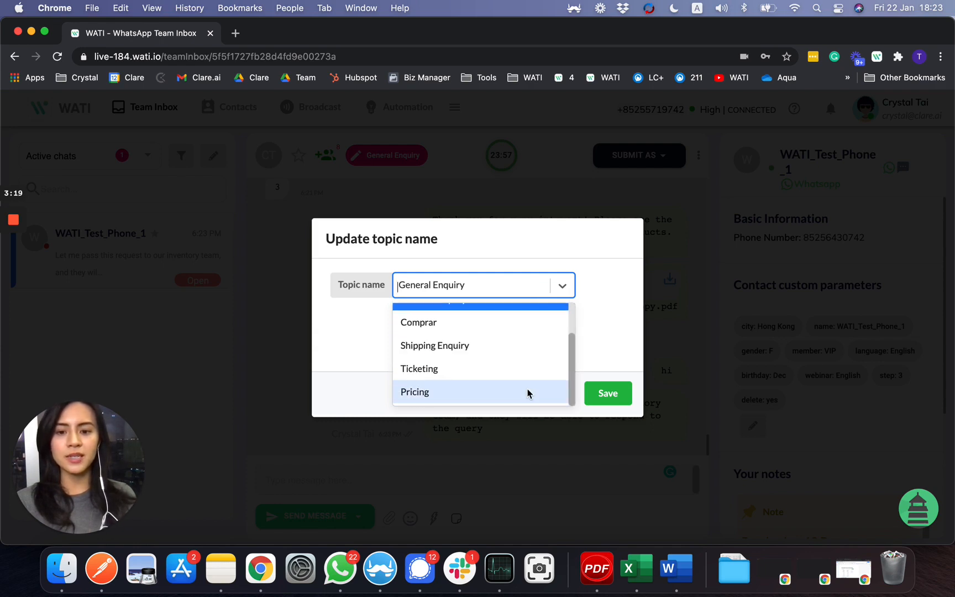
mouse_move(611, 368)
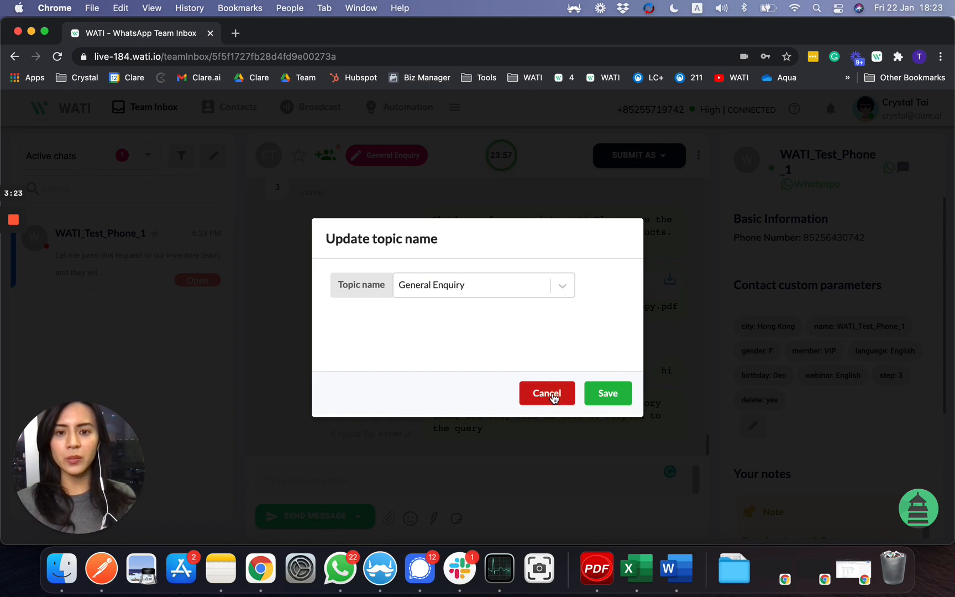
click(546, 392)
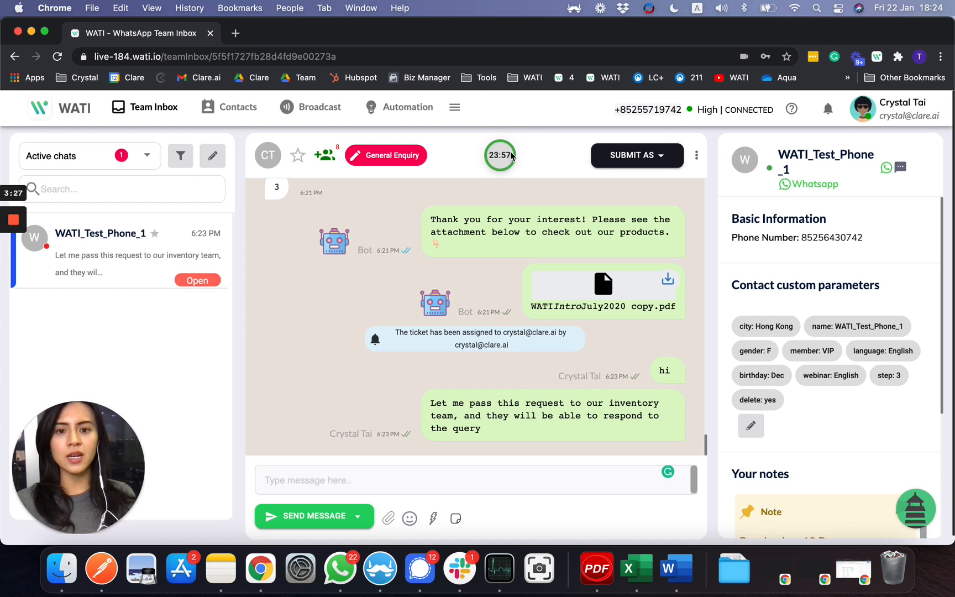
mouse_move(499, 155)
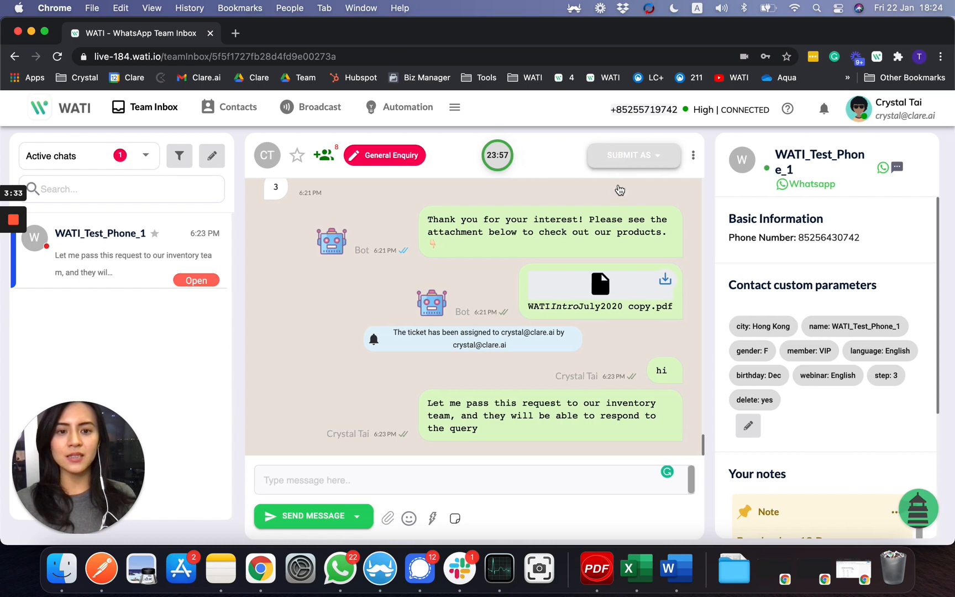
- Mark the WATI_Test_Phone_1 ticket as Pending
click(632, 155)
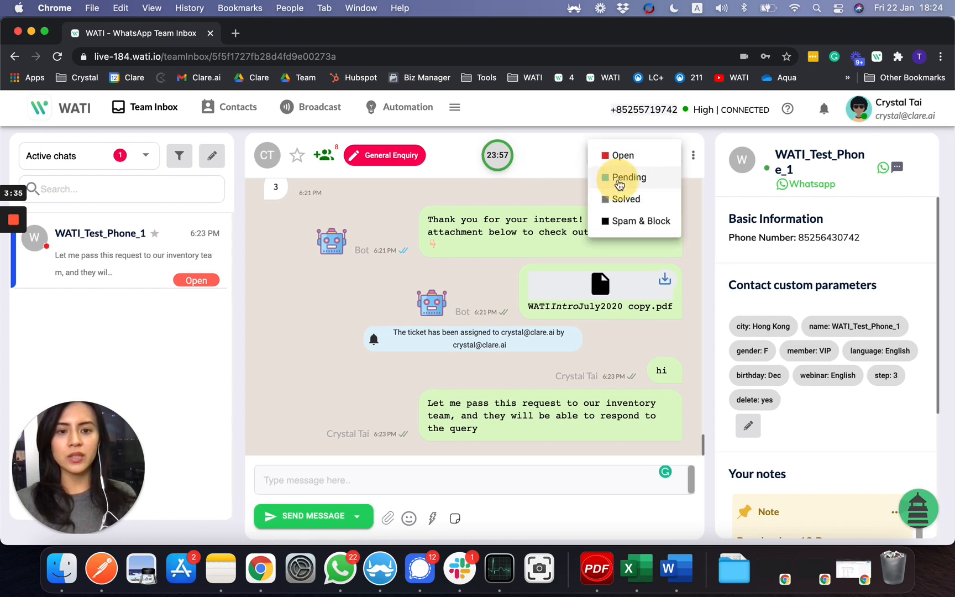
click(627, 177)
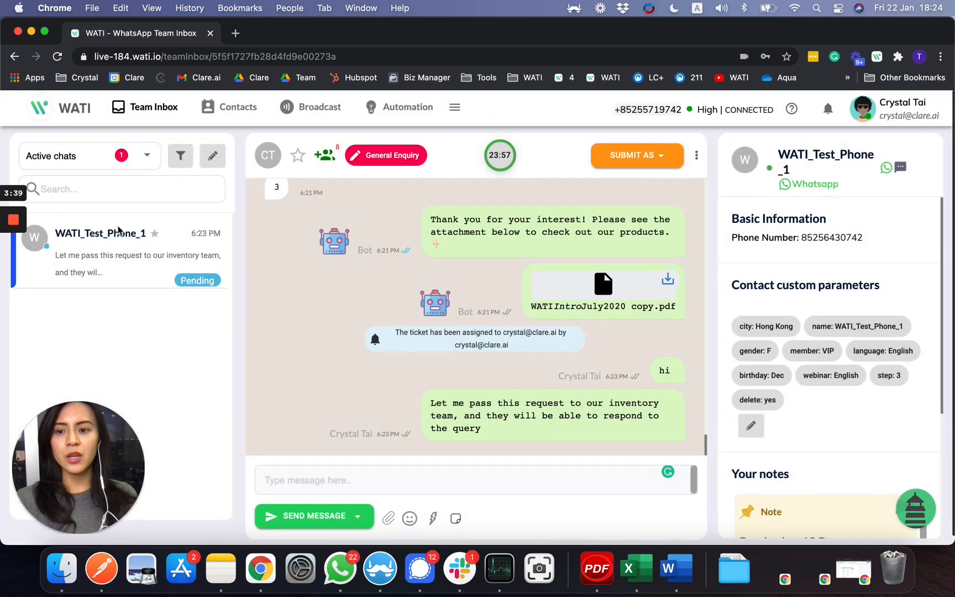
click(85, 155)
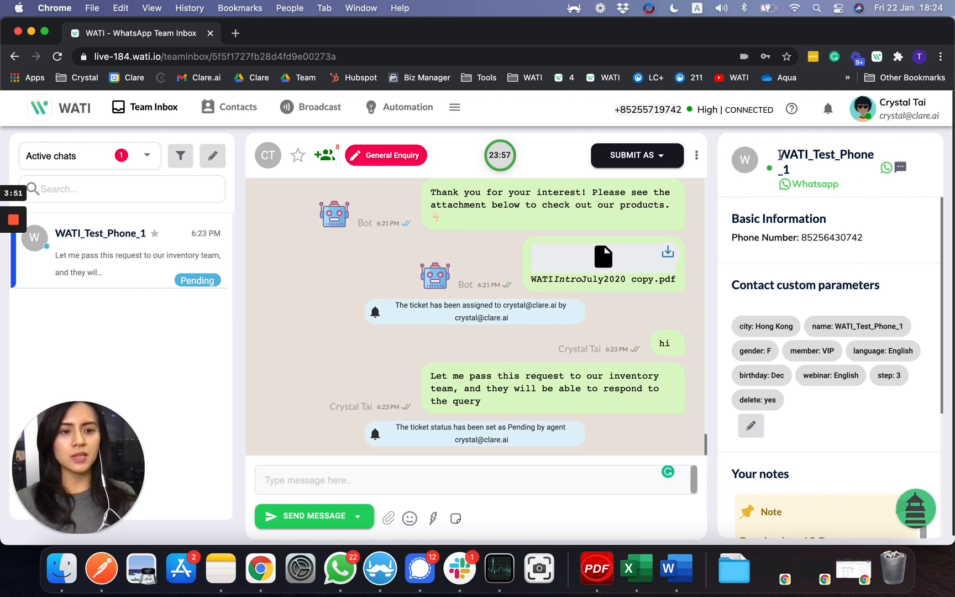
double_click(826, 154)
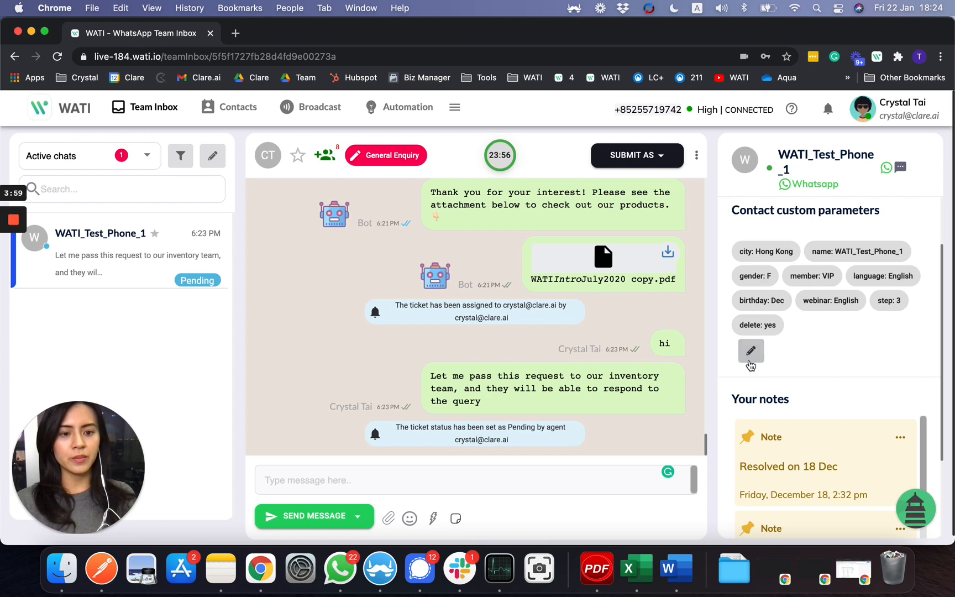
- Add a custom contact attribute 'season' with value 'spring' and save it
click(751, 351)
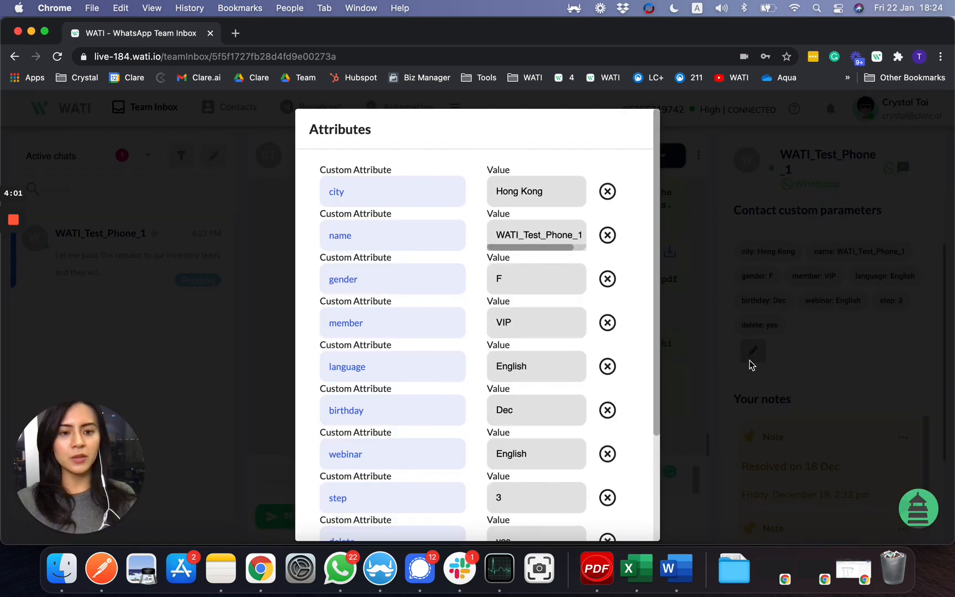
scroll(down, 3)
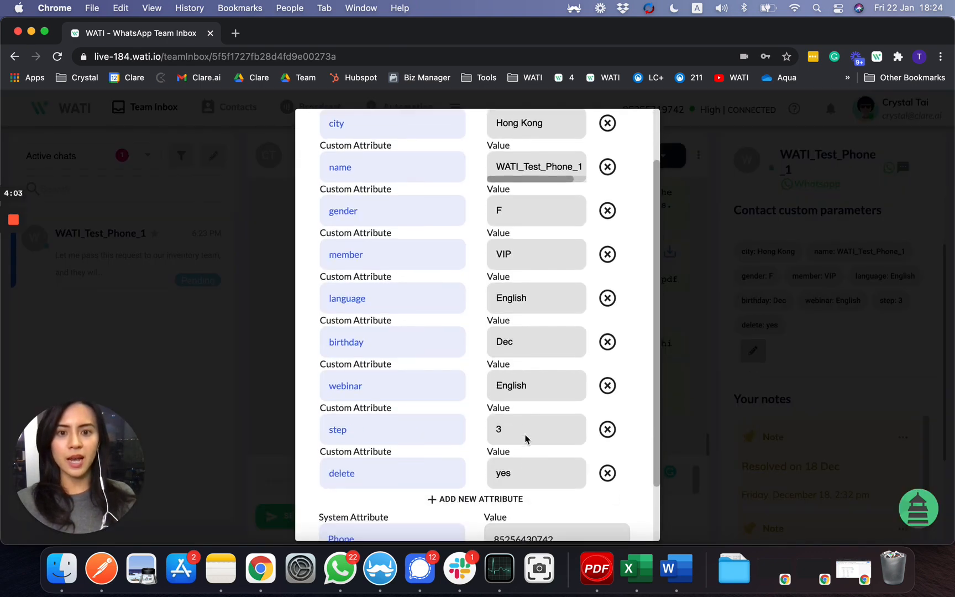
scroll(down, 3)
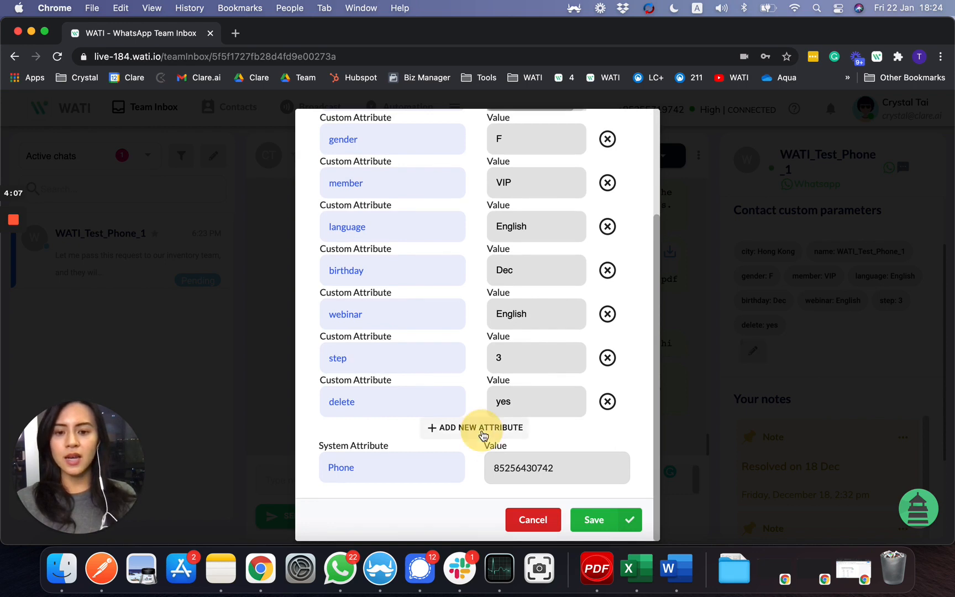
click(474, 426)
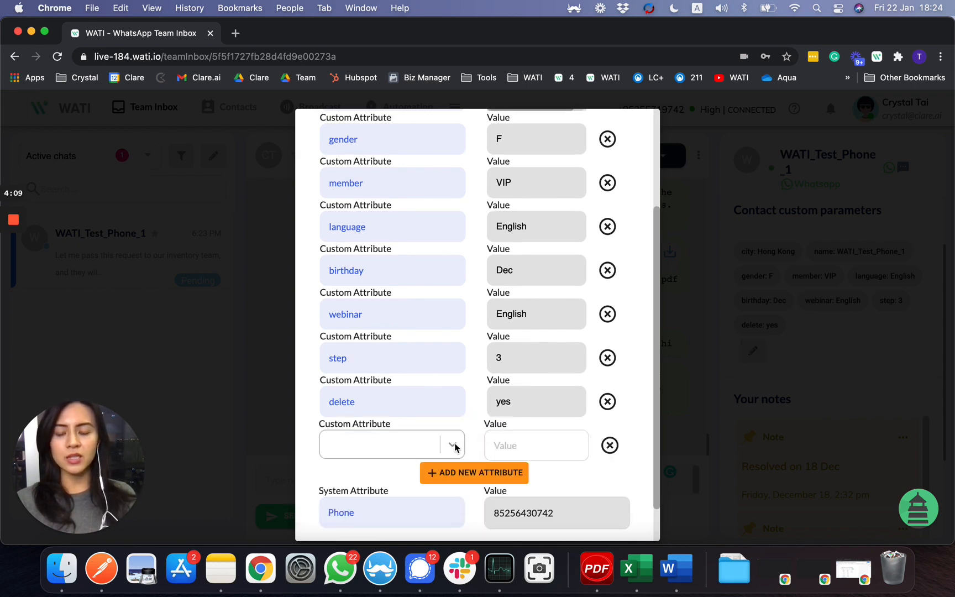
click(390, 444)
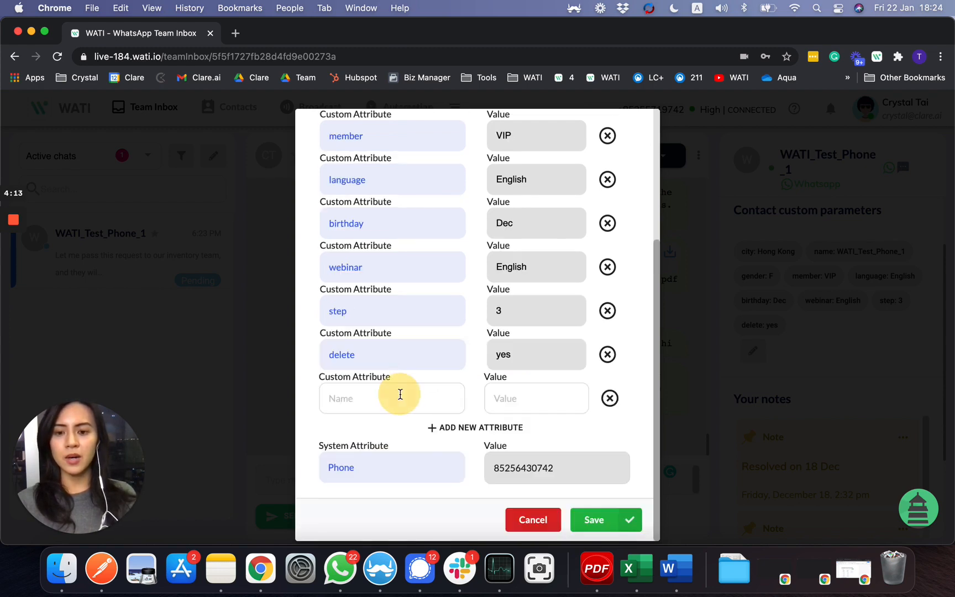
text(season)
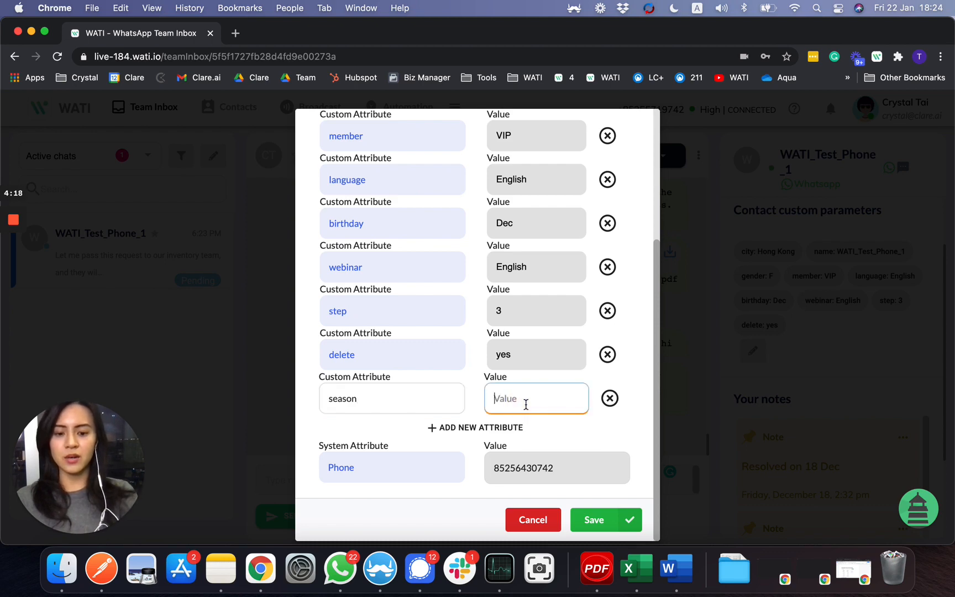
text(spring)
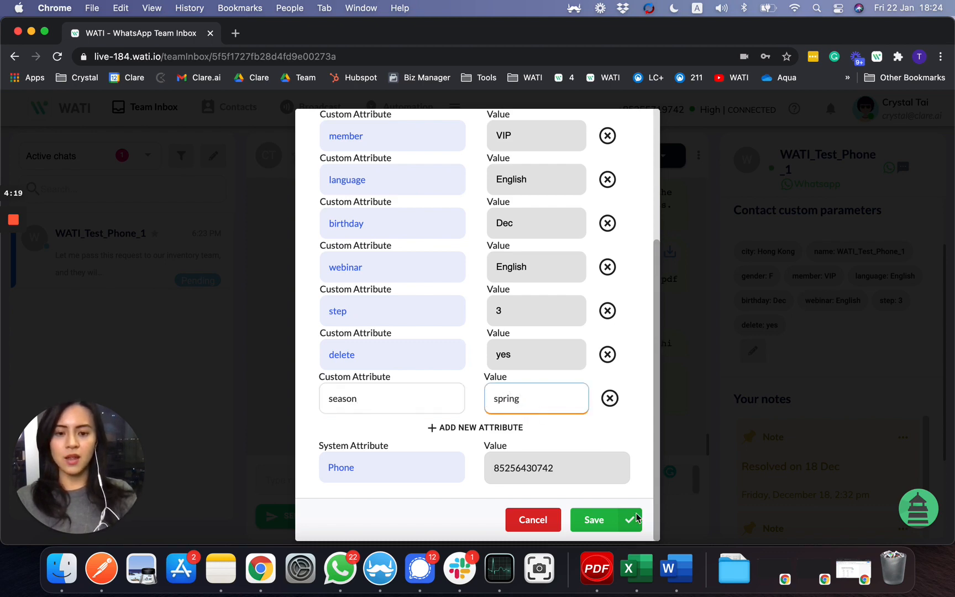
click(593, 520)
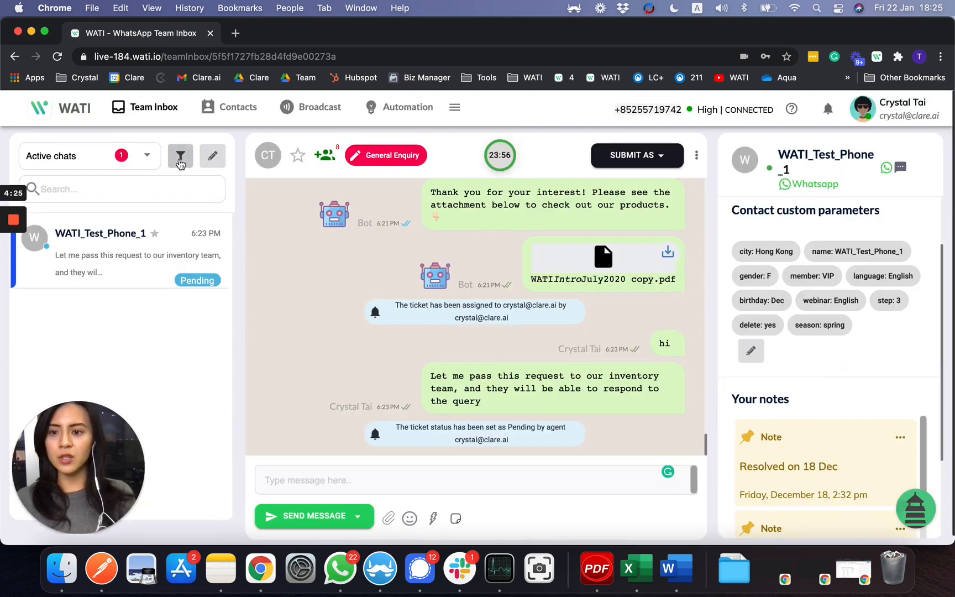
mouse_move(180, 156)
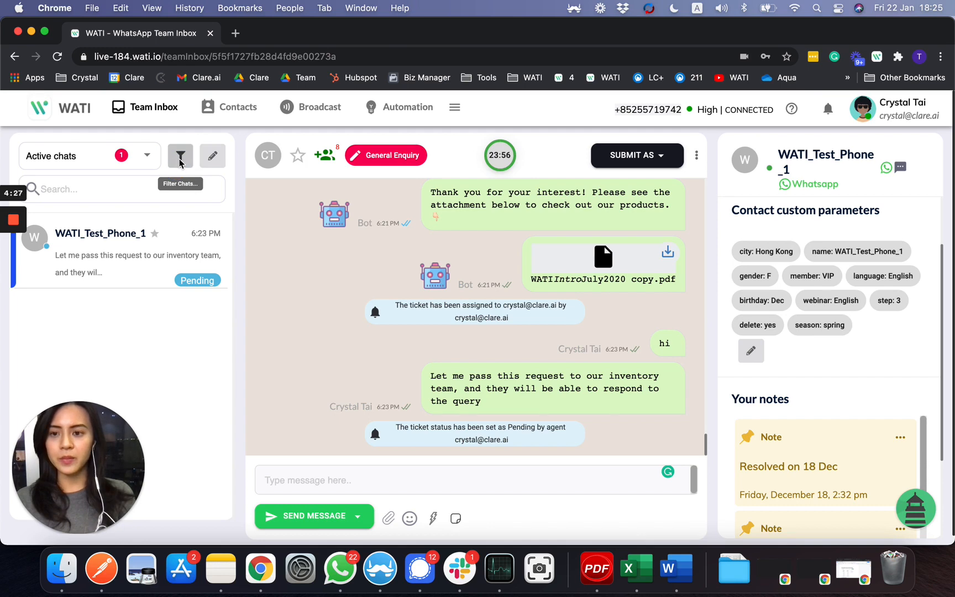
- Add a conversation filter where attribute 'season' Contains 'spring'
click(180, 156)
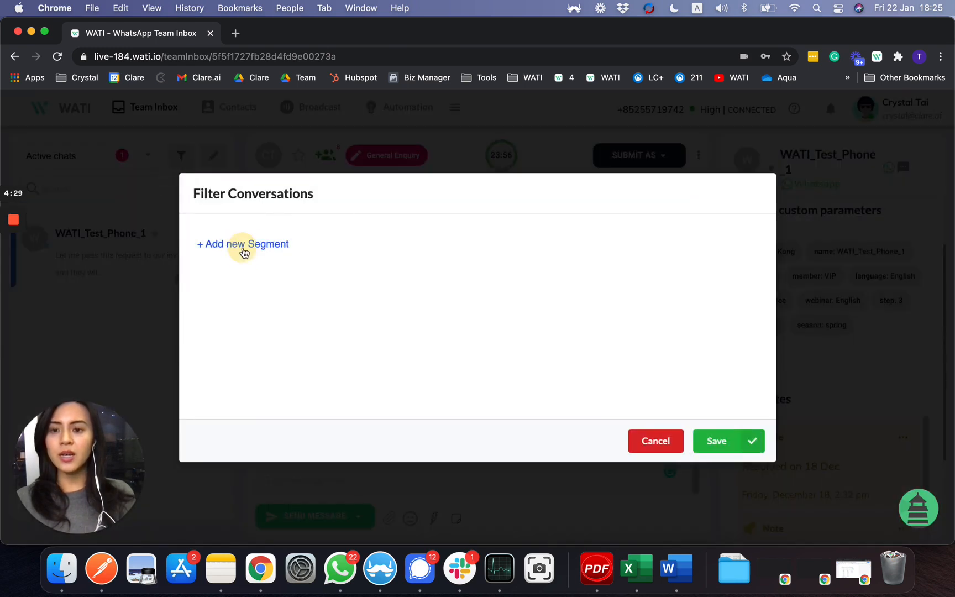
click(242, 244)
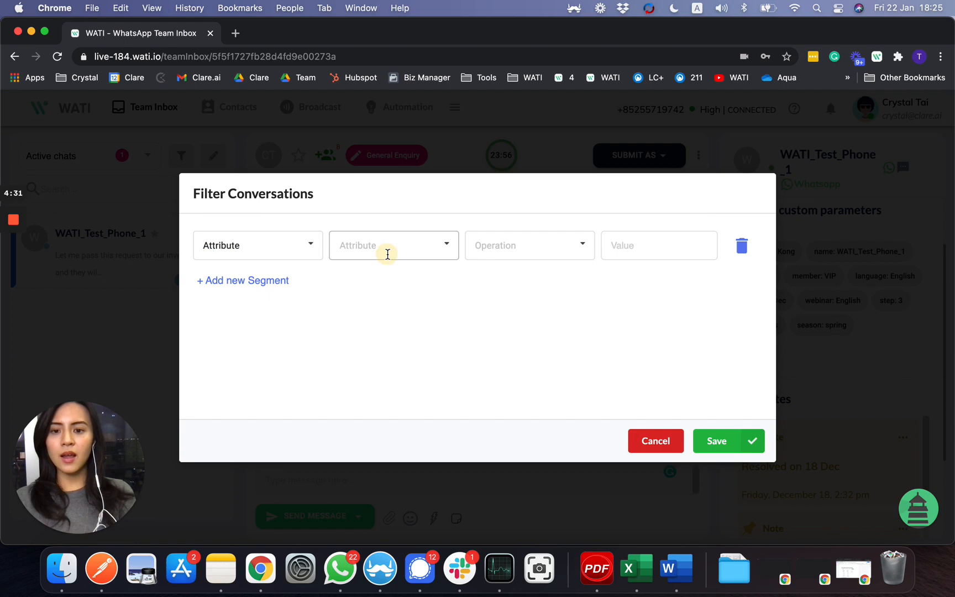
text(sea)
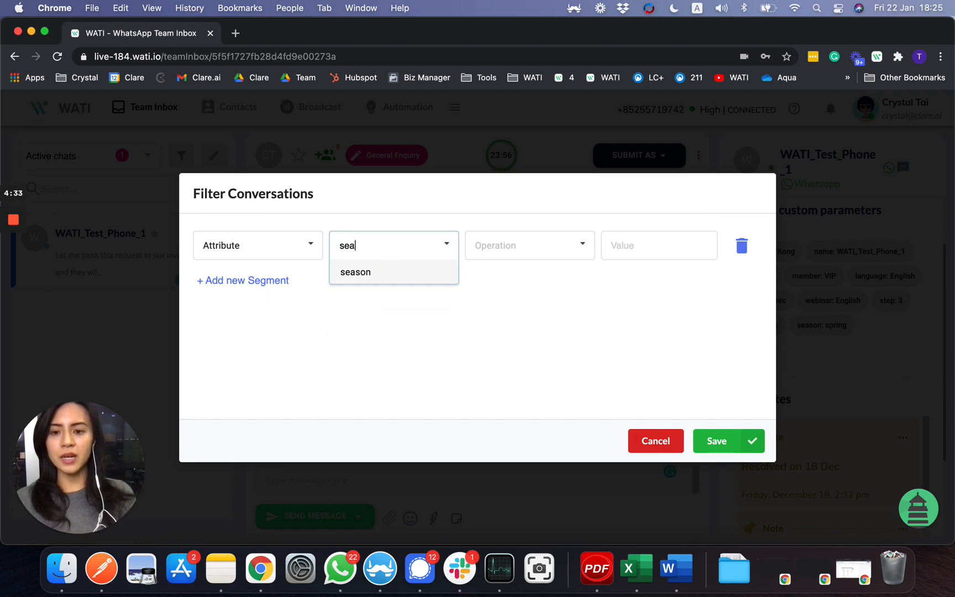
click(528, 245)
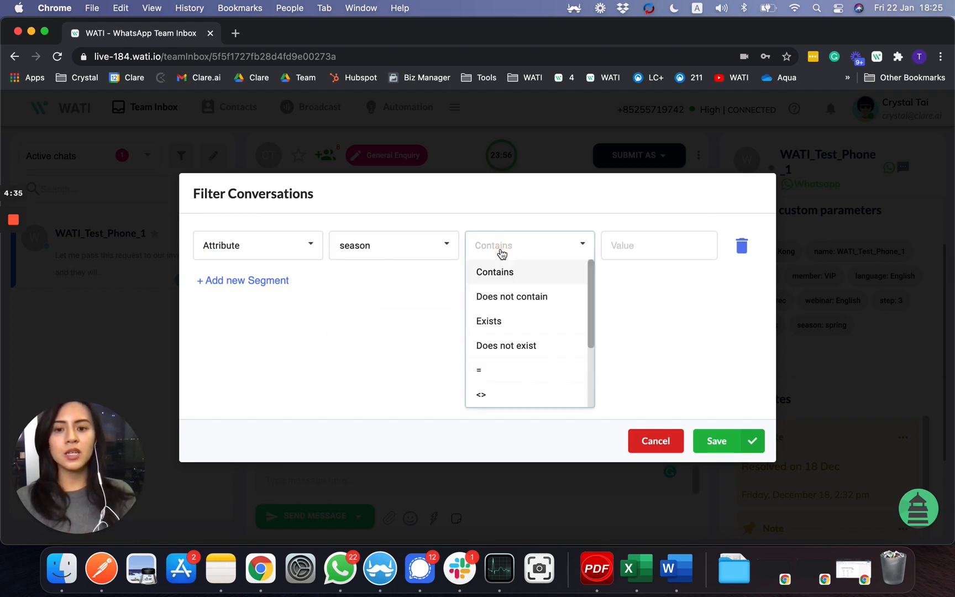
click(494, 272)
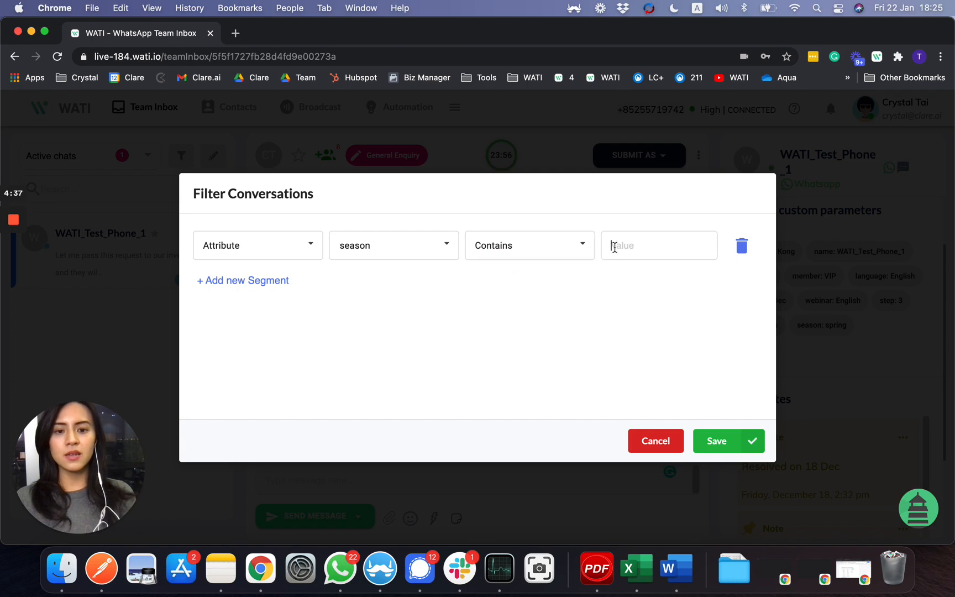
text(spring)
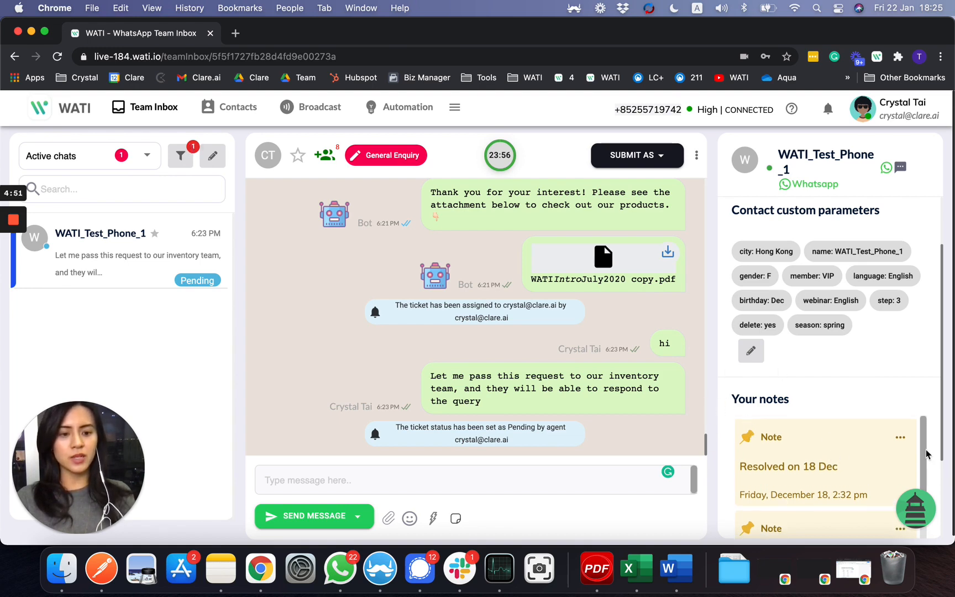
scroll(down, 3)
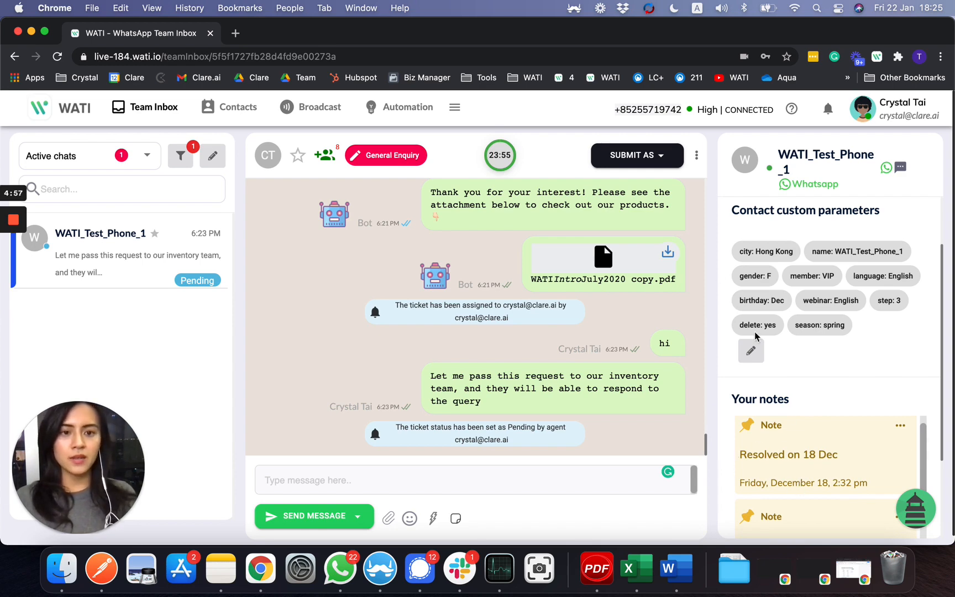
mouse_move(699, 258)
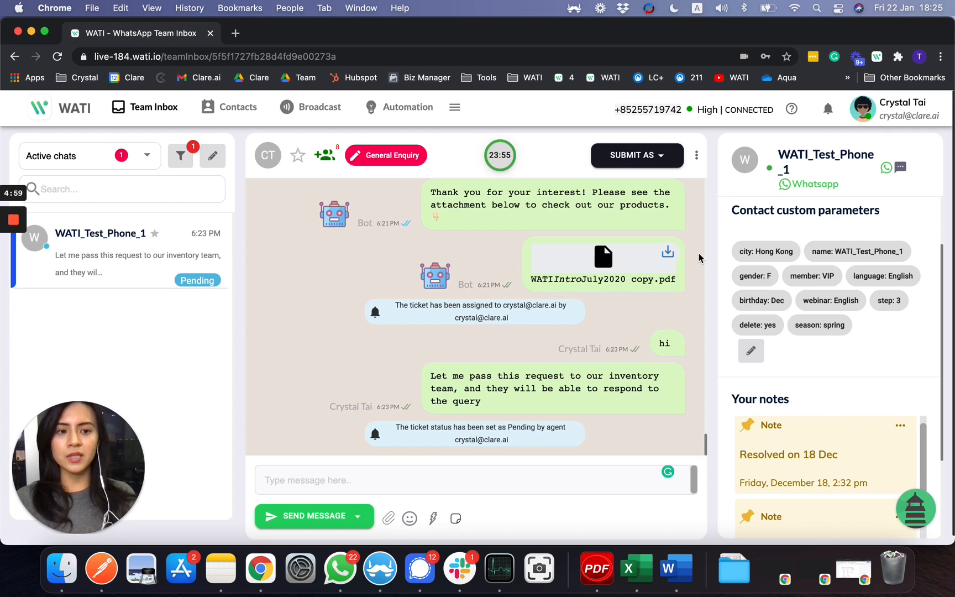